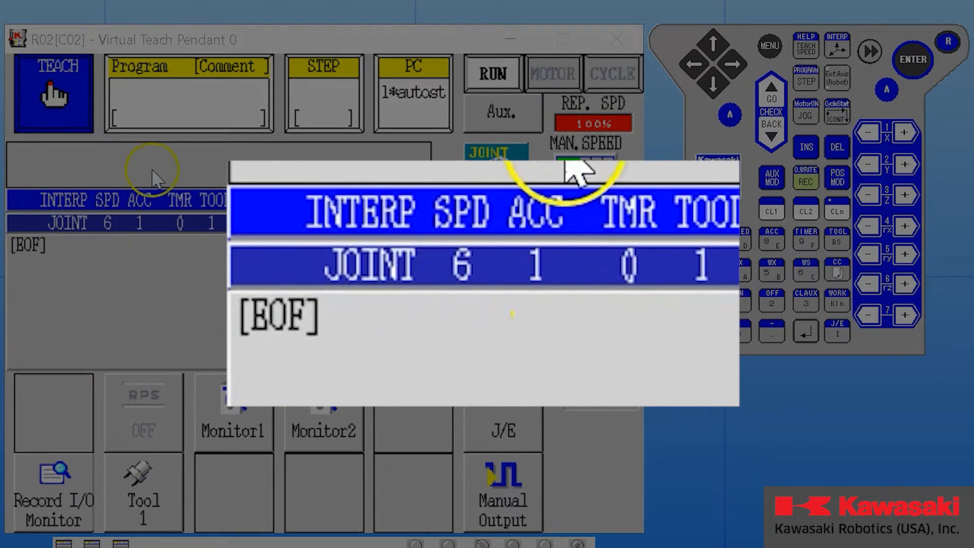
mouse_move(559, 304)
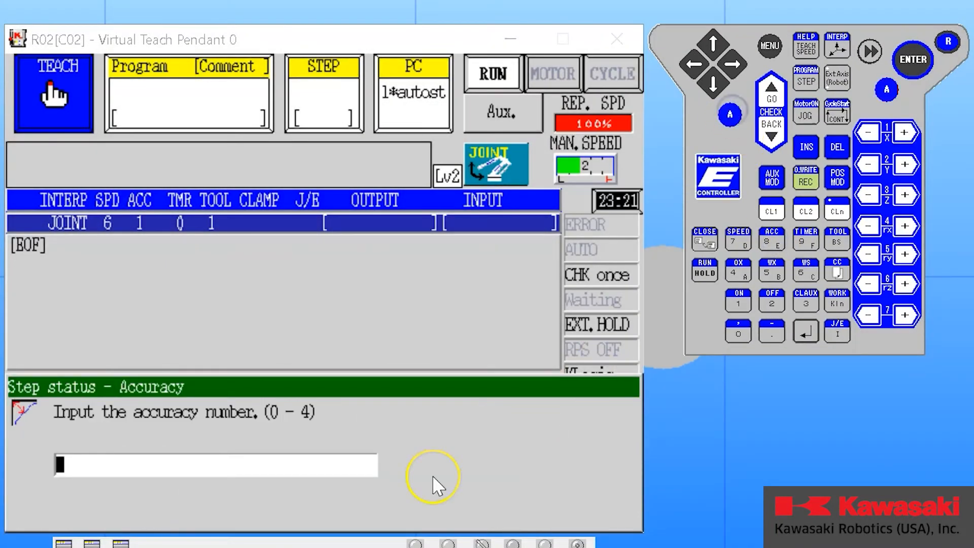
mouse_move(697, 307)
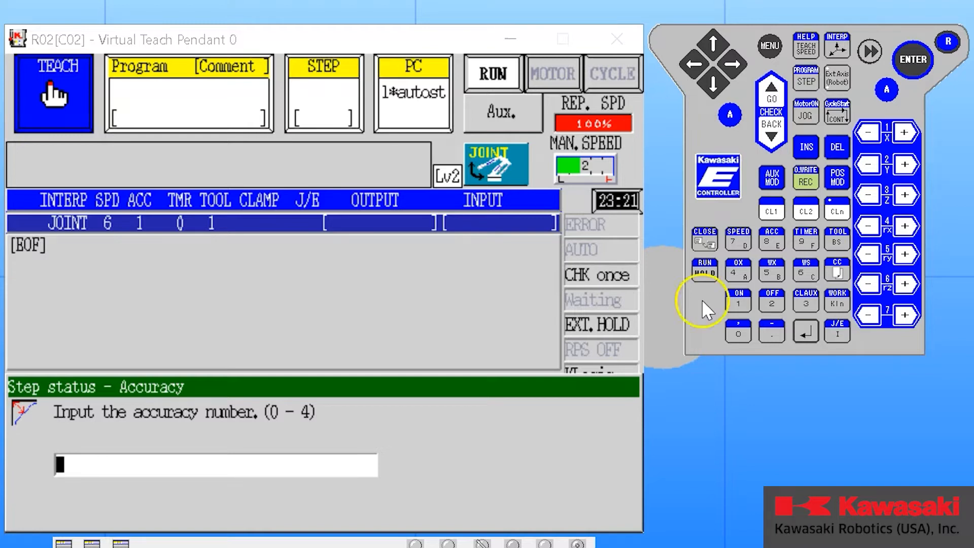
mouse_move(772, 310)
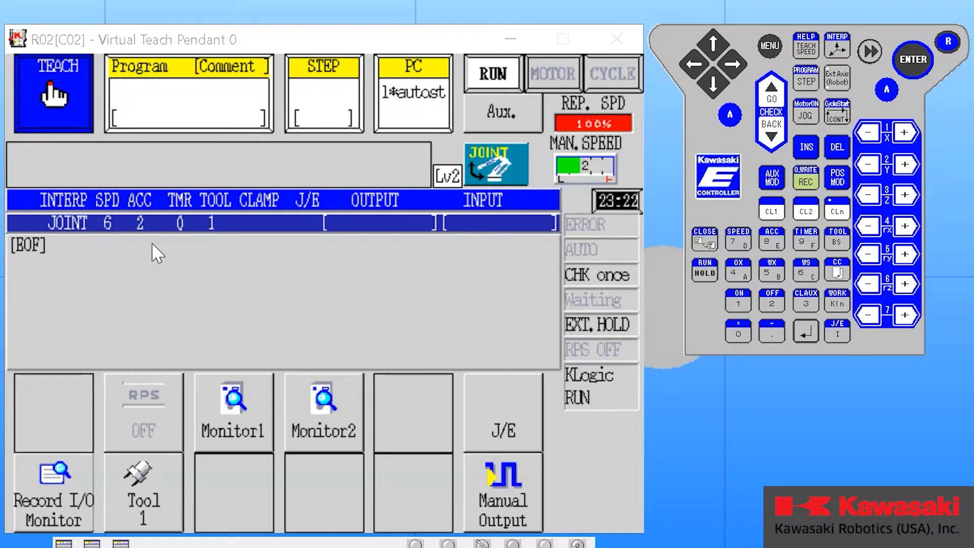
Step: Open Aux. > 3. Aux. Data Setting > 2. Accuracy to show the accuracy table
left_click(425, 292)
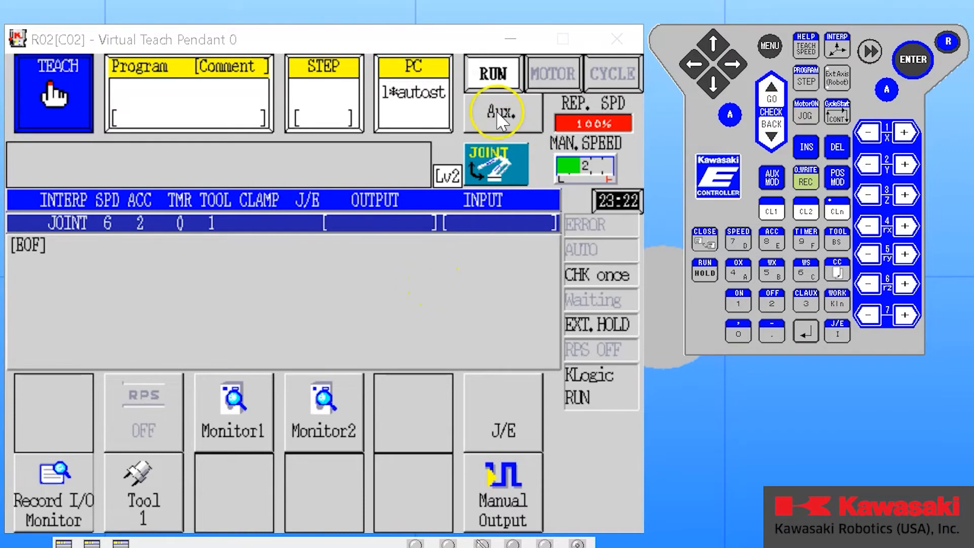
left_click(503, 114)
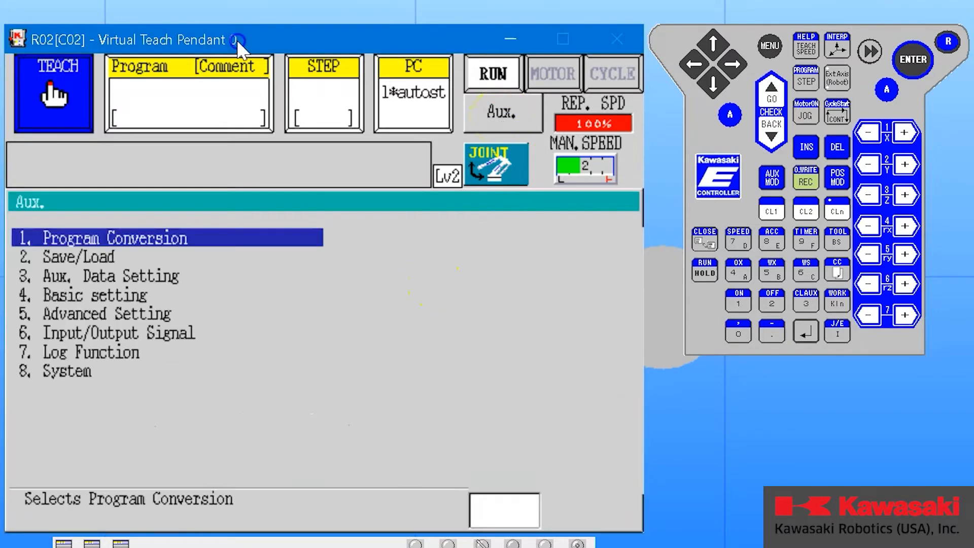
mouse_move(526, 151)
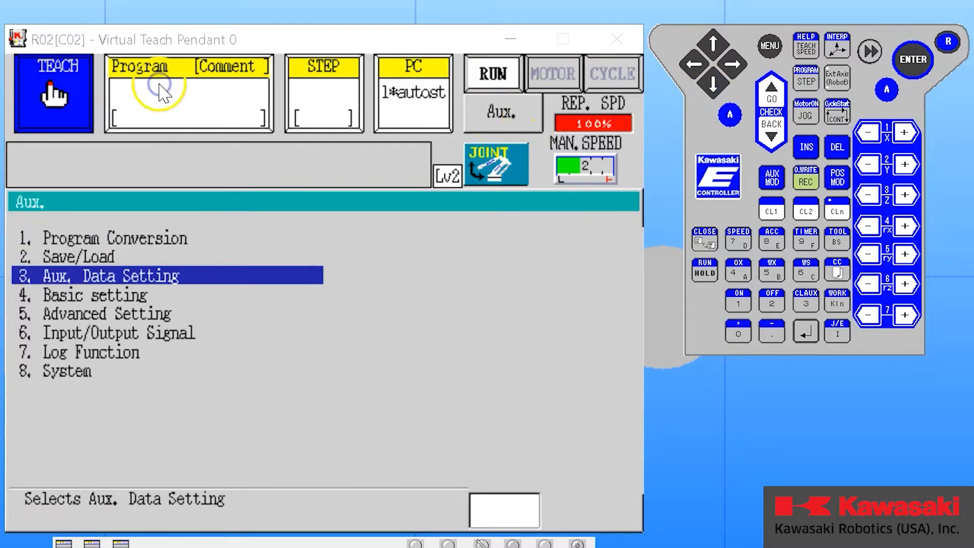
left_click(124, 275)
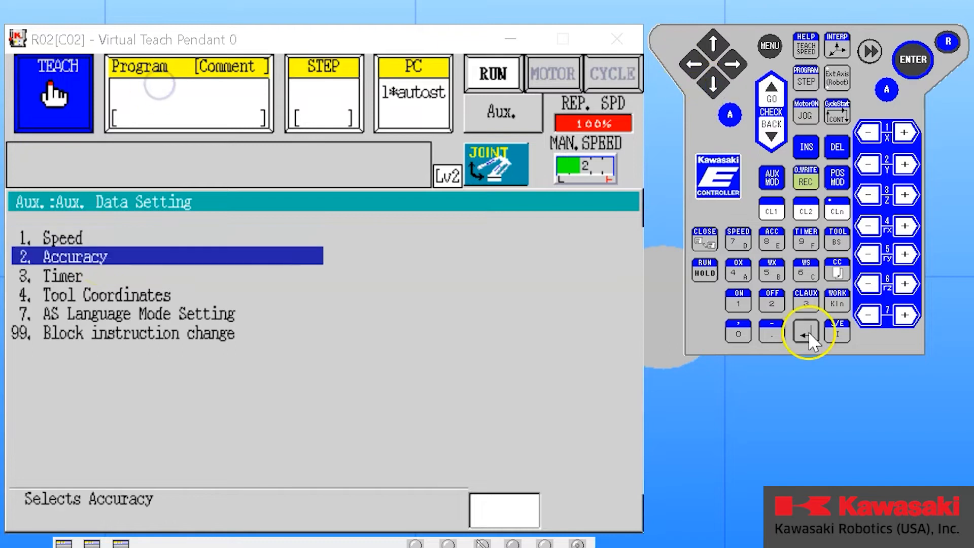
left_click(805, 331)
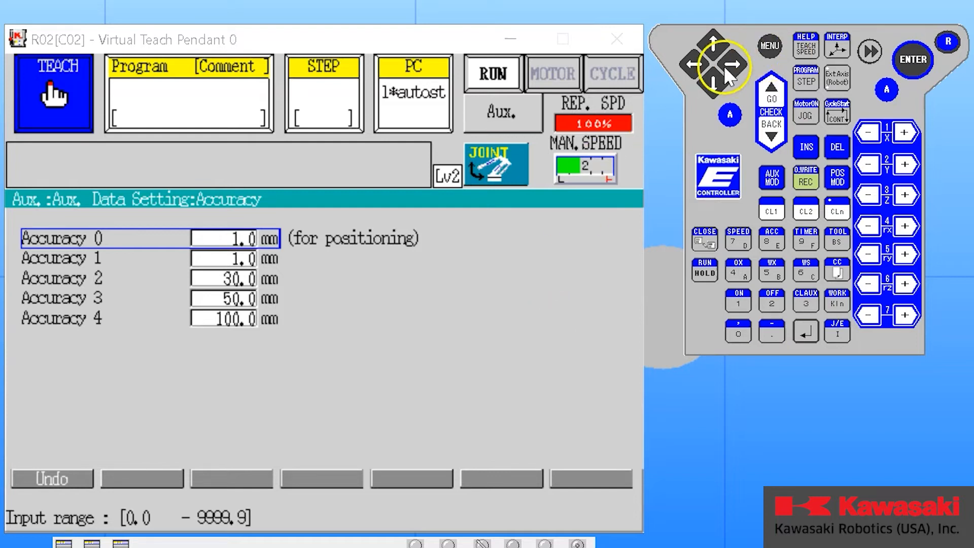
Step: Review the Accuracy 0–4 distance values (1.0, 1.0, 30.0, 50.0, 100.0 mm)
left_click(712, 84)
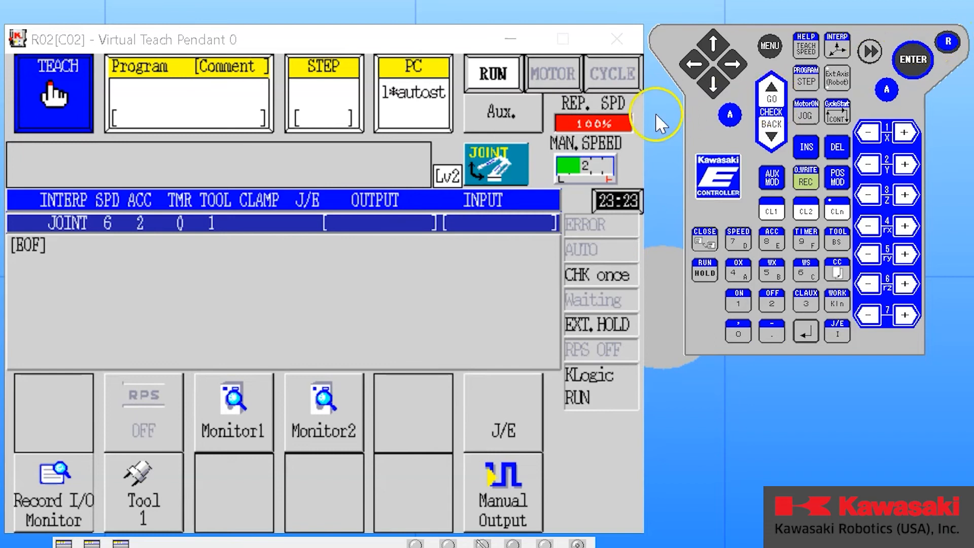
Step: Hold A with ACC to bring up the Step status accuracy input prompt
left_click(730, 115)
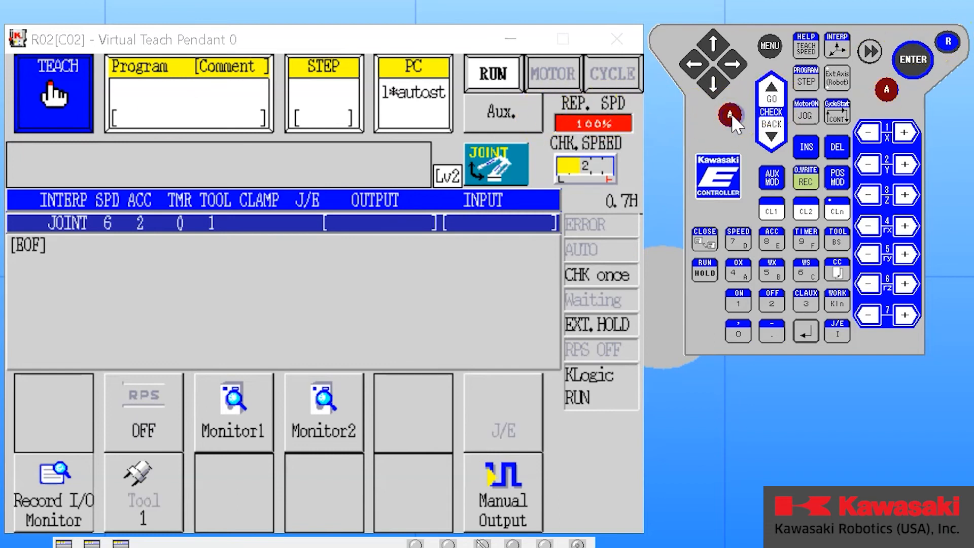
left_click(730, 117)
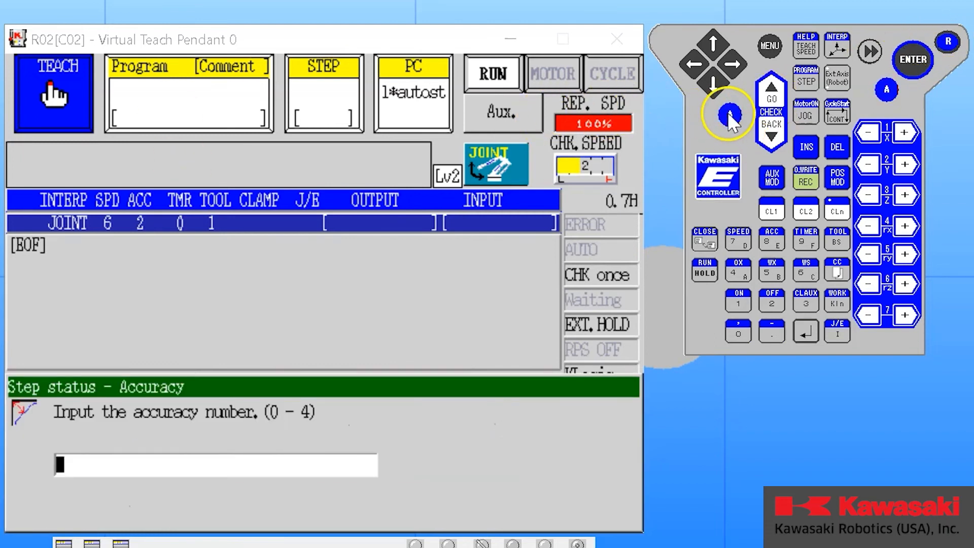